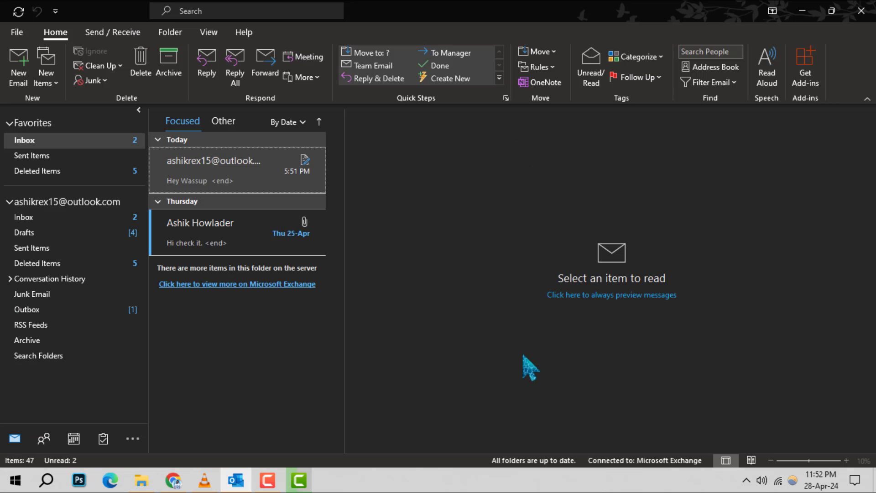
mouse_move(360, 388)
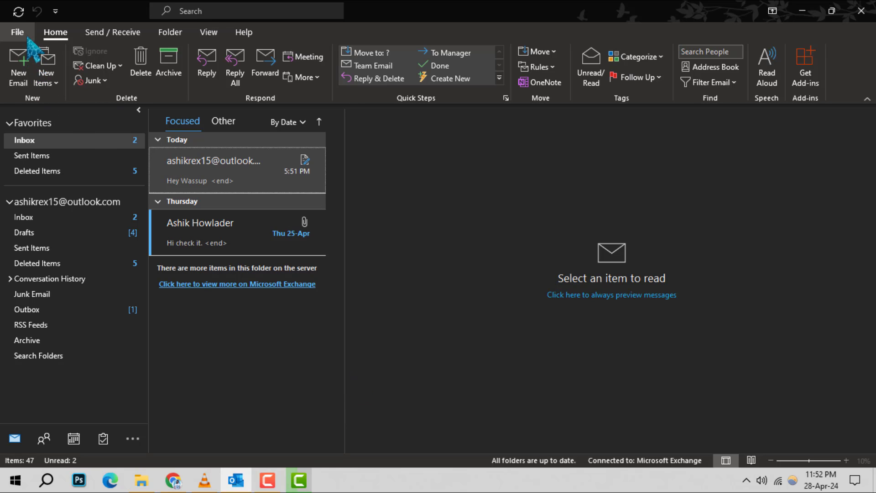
- Go to the File area showing the Exchange account's Account Information page
left_click(17, 32)
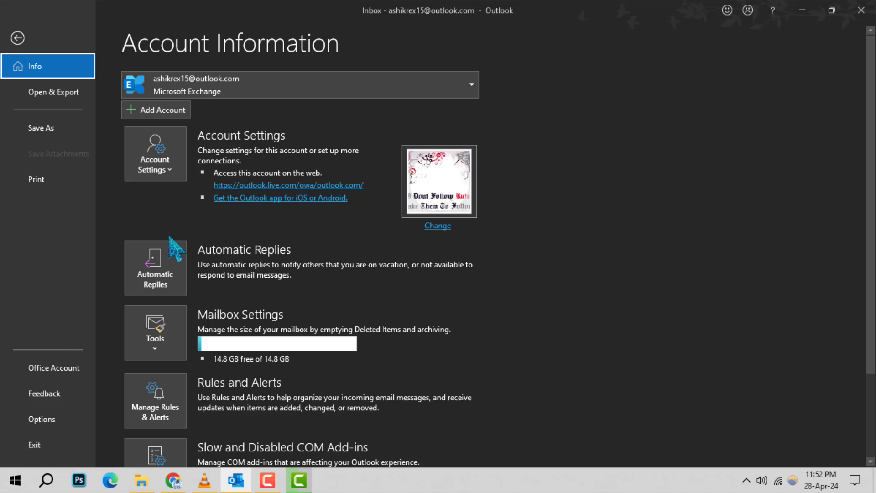
mouse_move(91, 260)
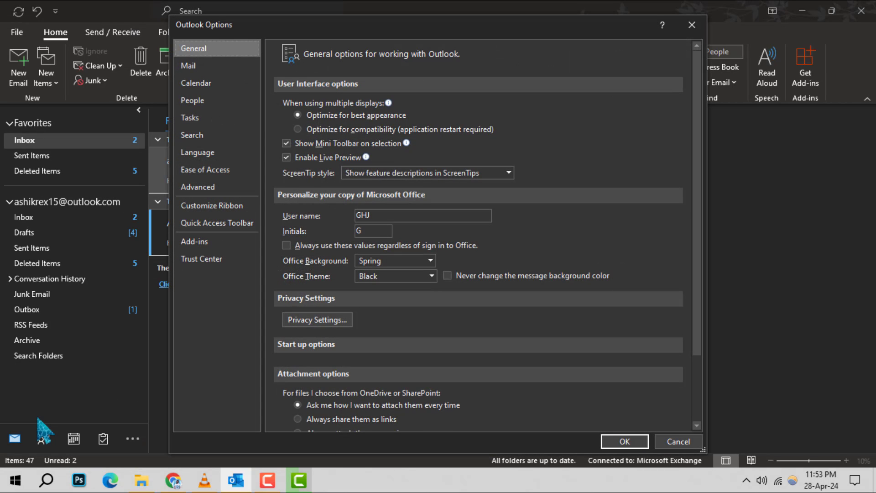
mouse_move(221, 67)
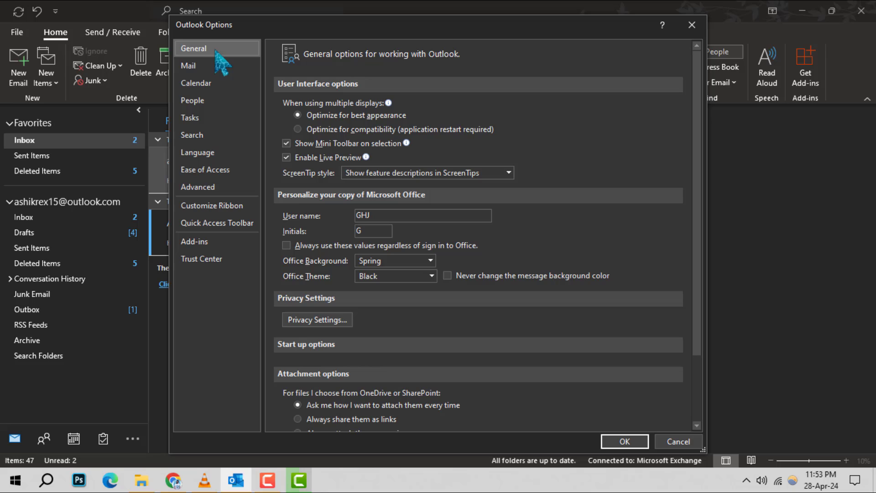
mouse_move(335, 210)
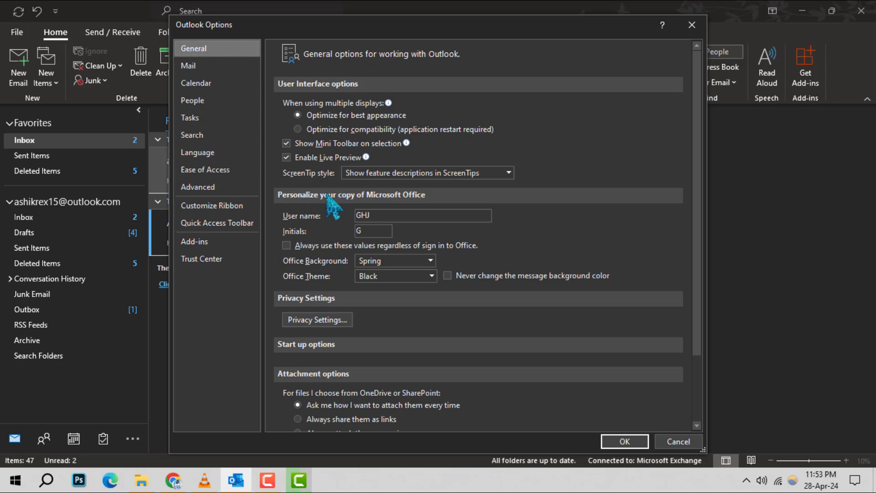
mouse_move(403, 215)
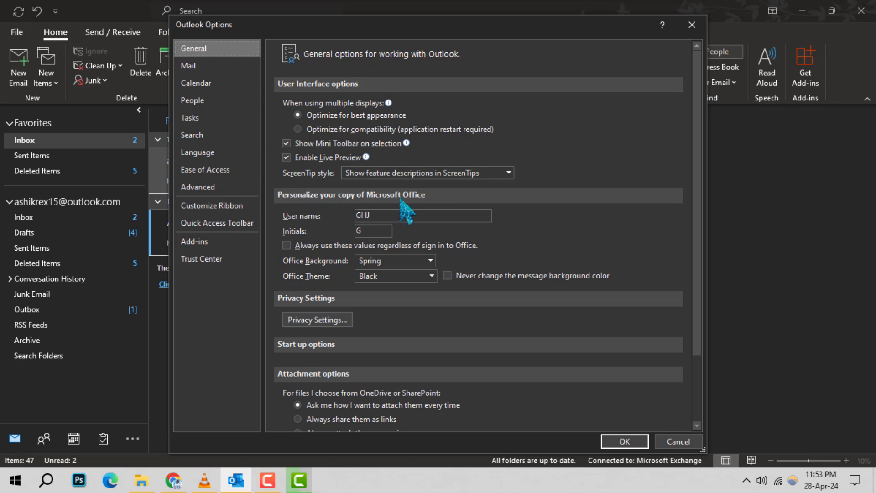
scroll("down", 3)
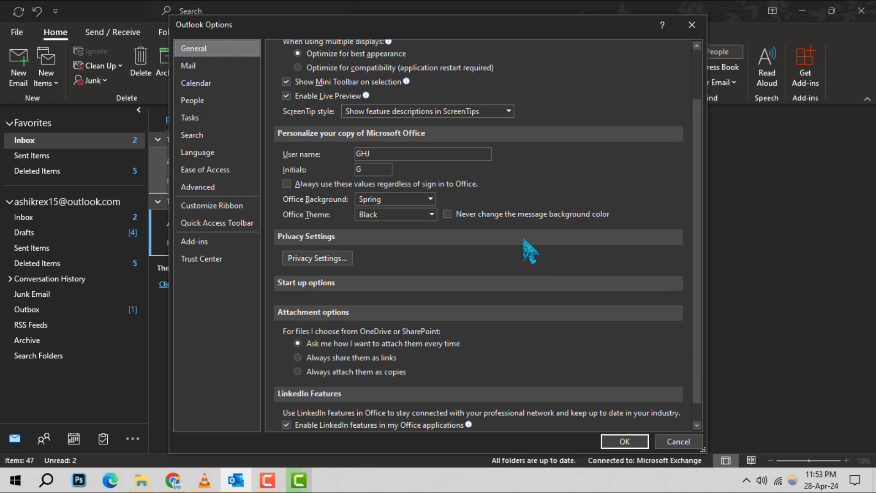
mouse_move(321, 229)
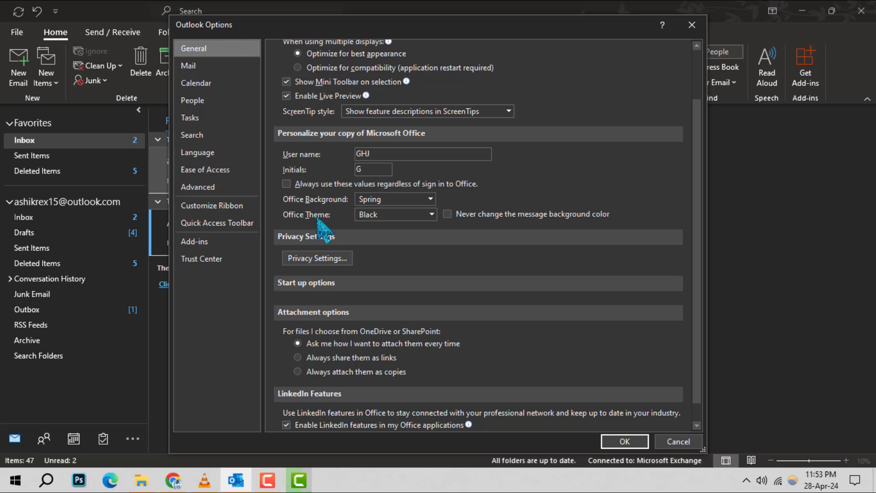
- Change the Office Theme from Black to Colorful to turn off dark mode
left_click(430, 214)
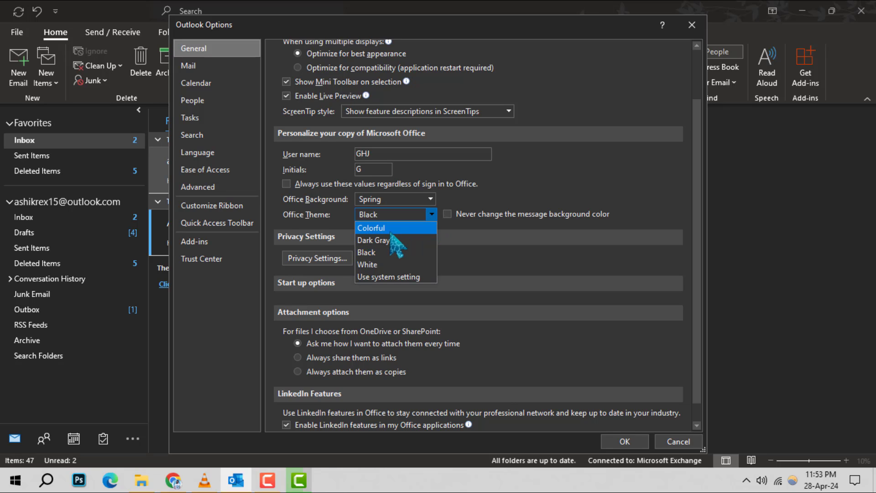
left_click(371, 227)
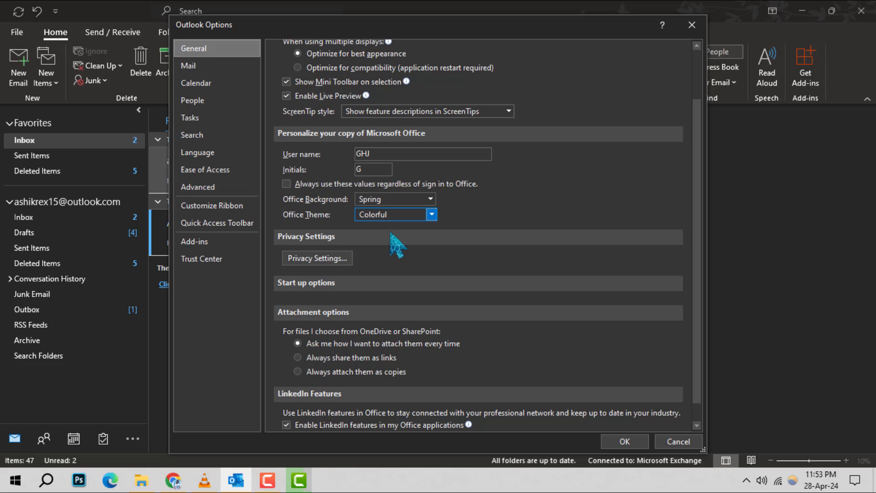
mouse_move(682, 201)
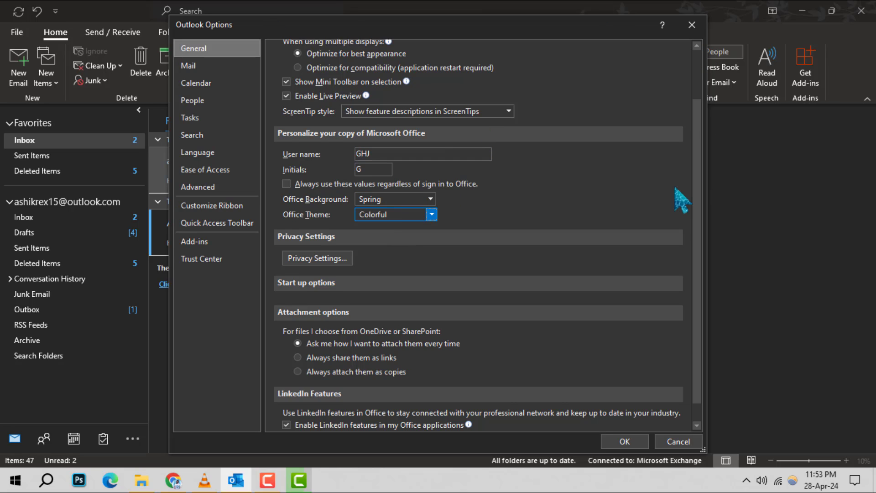